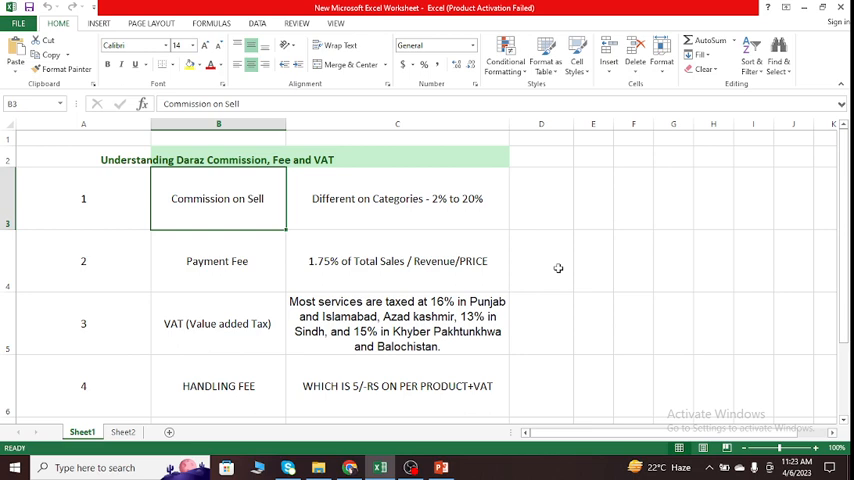
Step: Highlight Daraz's 'Commission on Sell' label and its 2% to 20% commission description
left_click(397, 198)
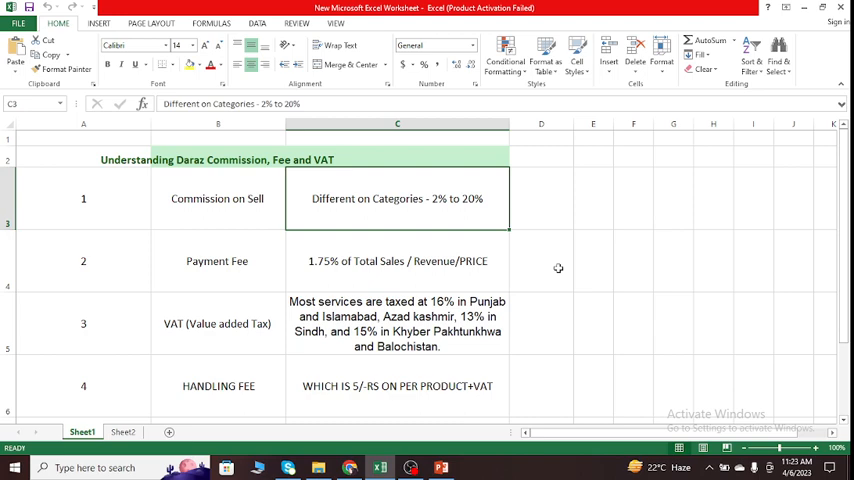
left_click(397, 323)
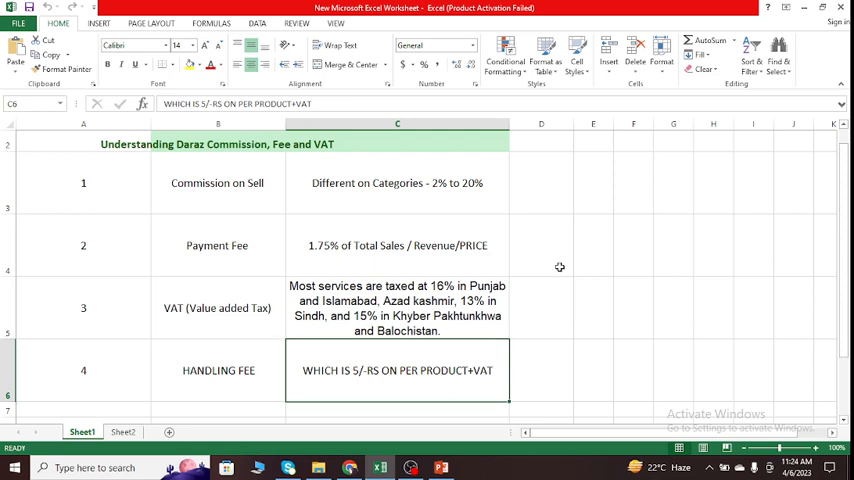
mouse_move(477, 267)
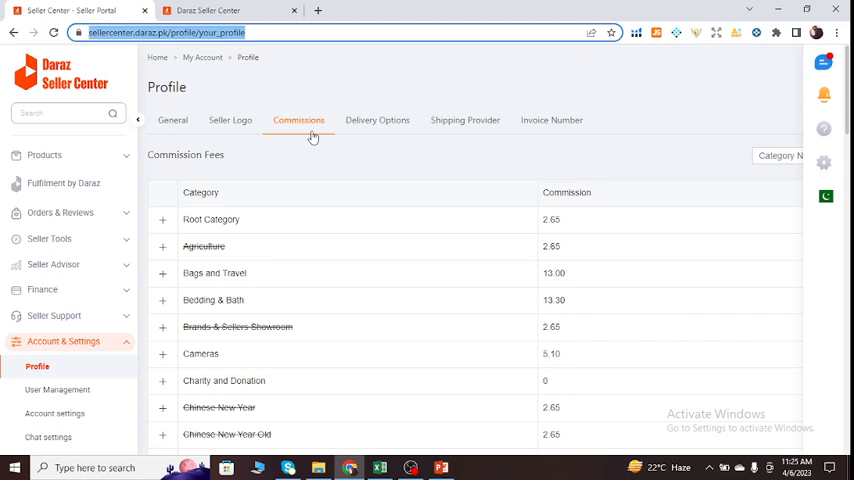
mouse_move(316, 140)
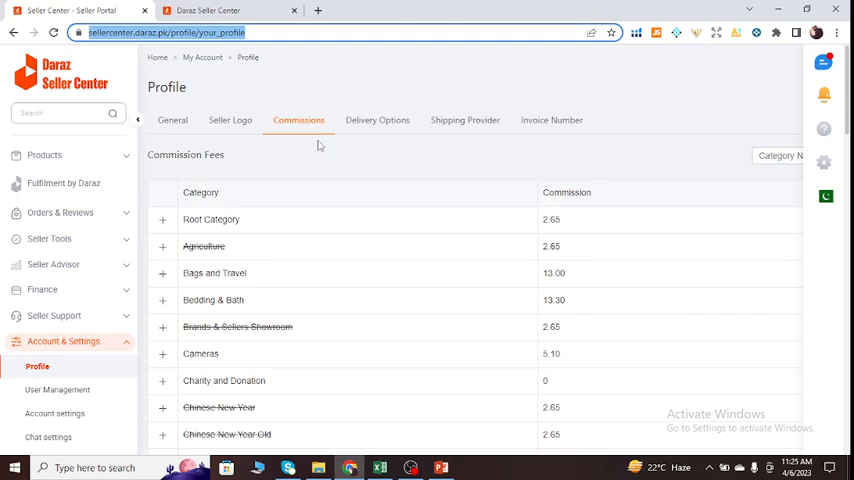
scroll("down", 3)
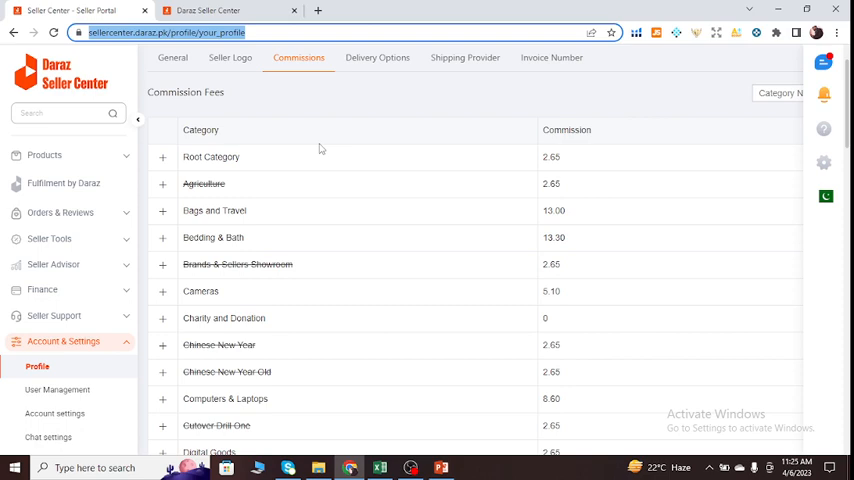
scroll("down", 3)
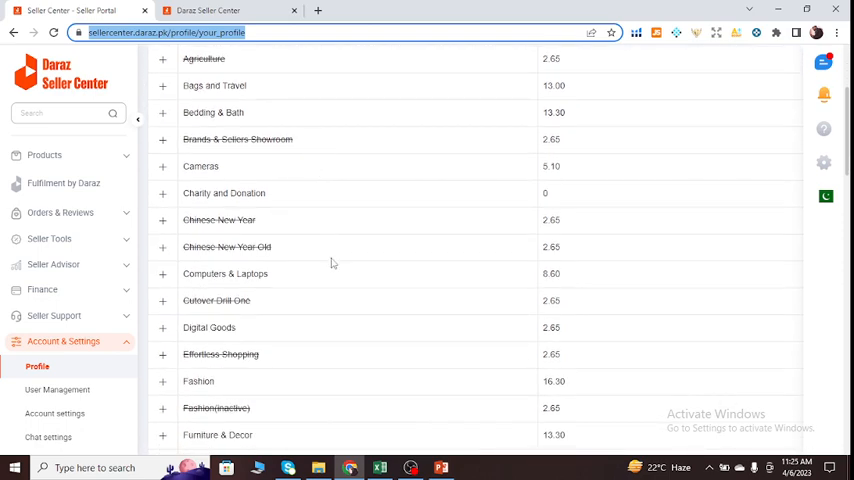
Step: Scroll further down the commission list and launch Windows Calculator from search
scroll("down", 3)
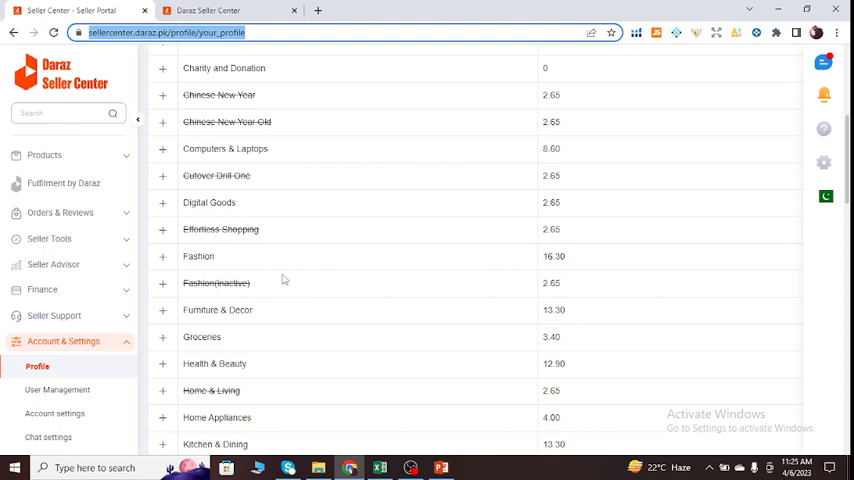
scroll("down", 3)
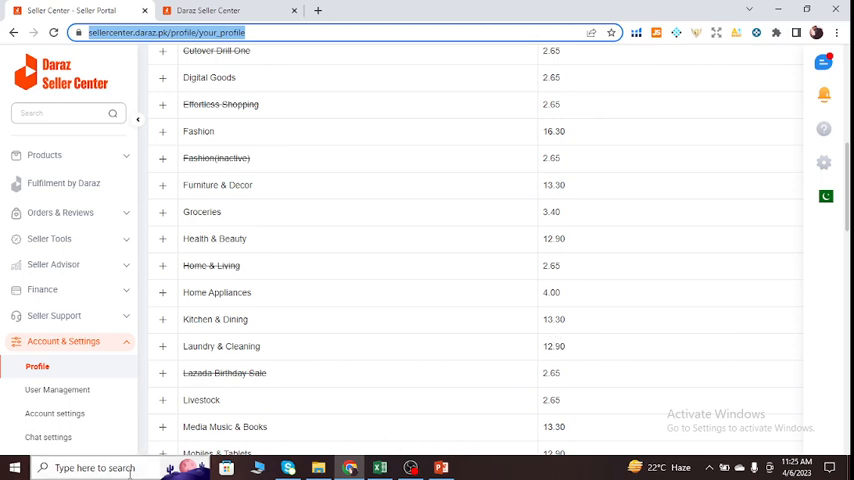
left_click(95, 467)
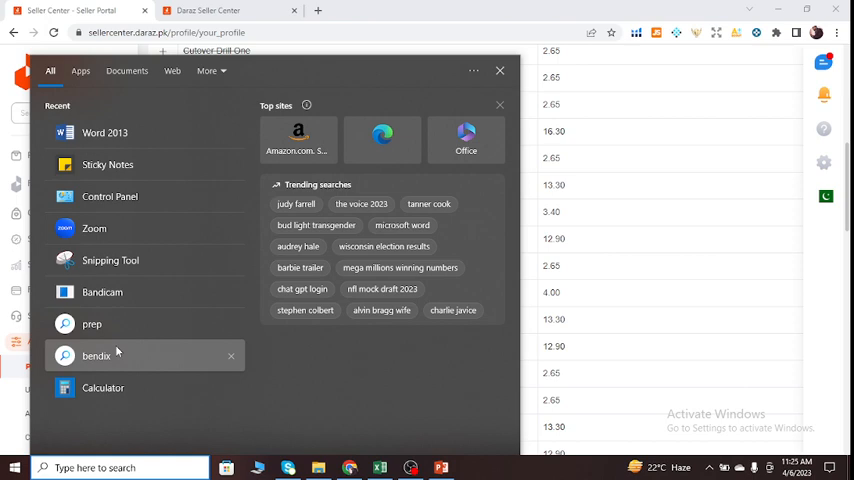
left_click(103, 388)
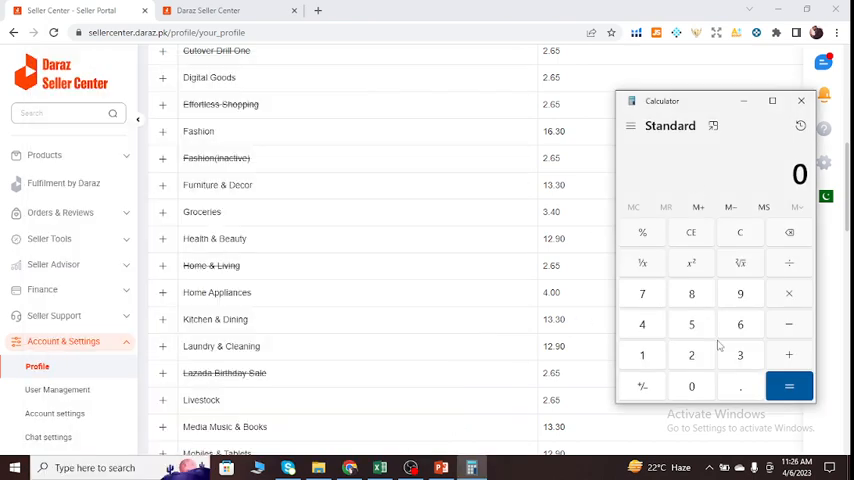
mouse_move(693, 324)
type("500")
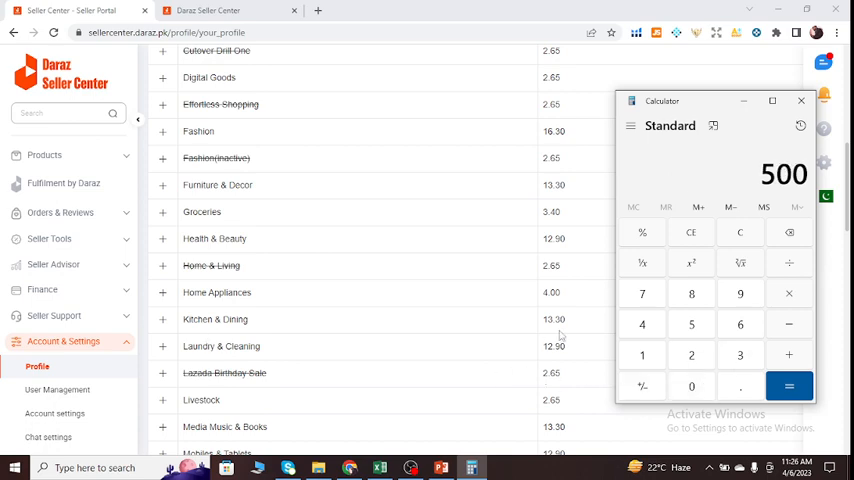
mouse_move(770, 317)
type("66.5")
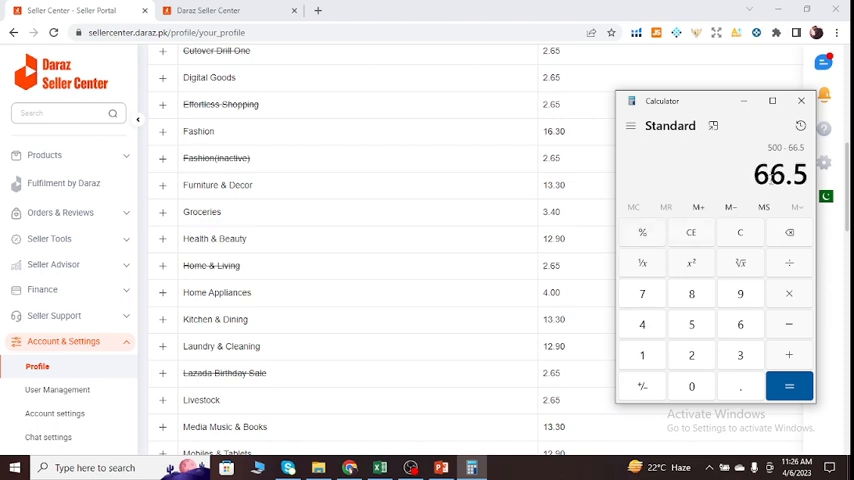
mouse_move(768, 180)
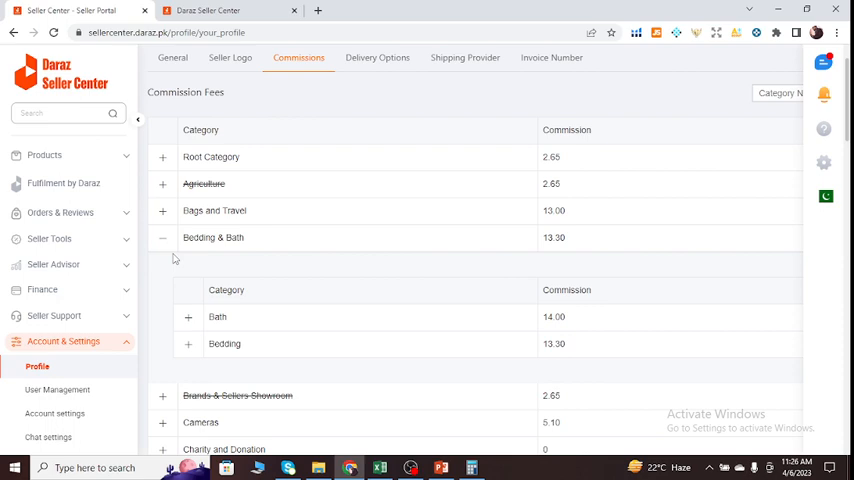
mouse_move(276, 360)
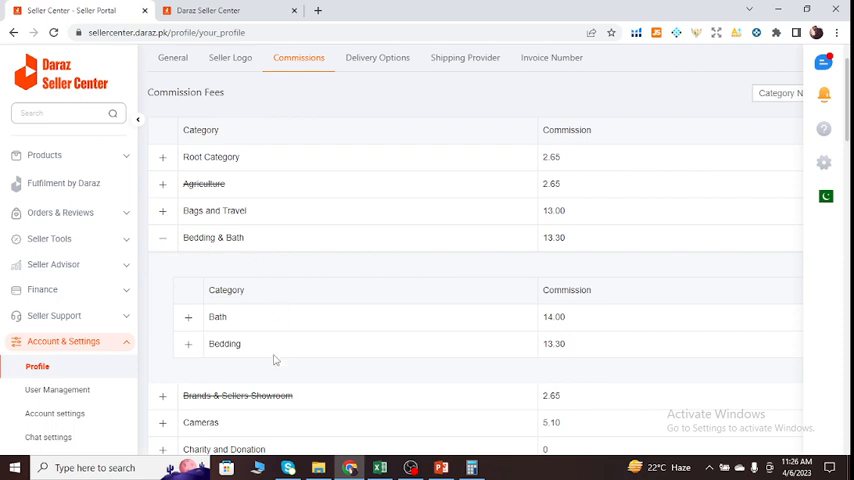
mouse_move(601, 335)
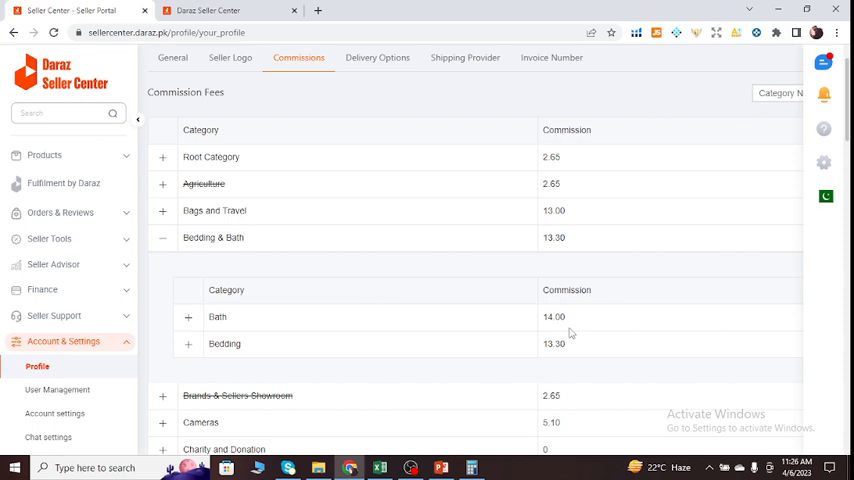
Step: Switch to the Seller Center account statement showing the 34.20 PKR commission fee
scroll("down", 3)
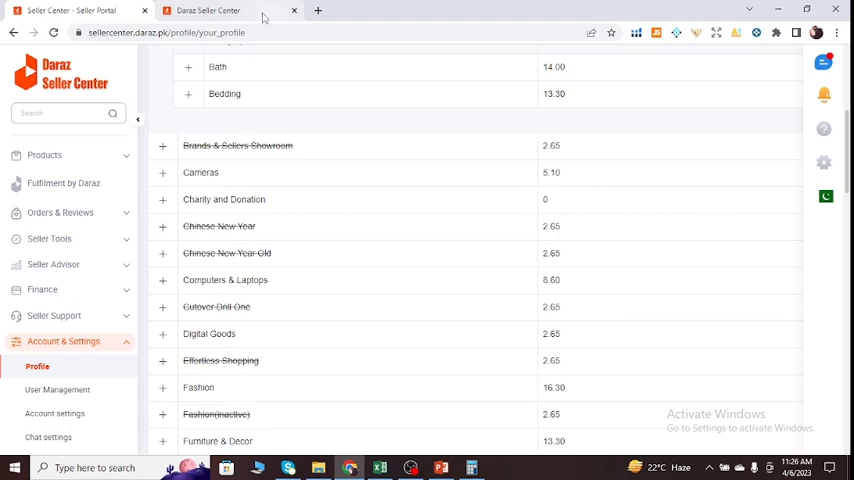
left_click(42, 289)
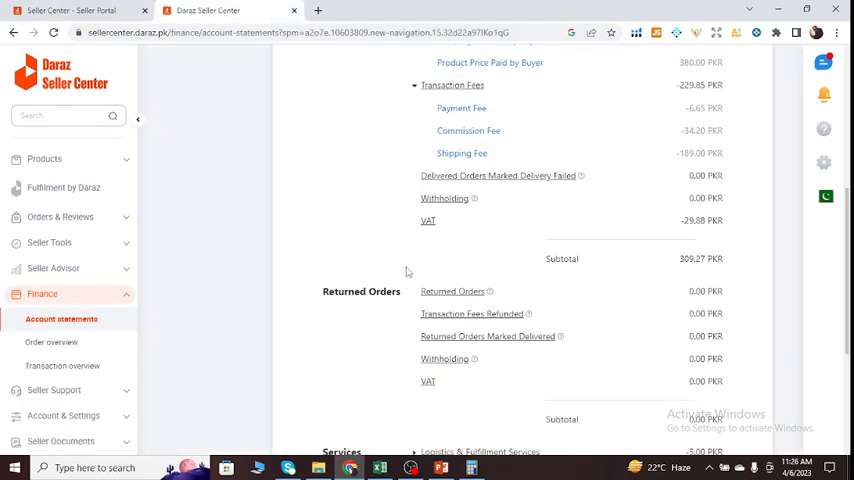
scroll("up", 3)
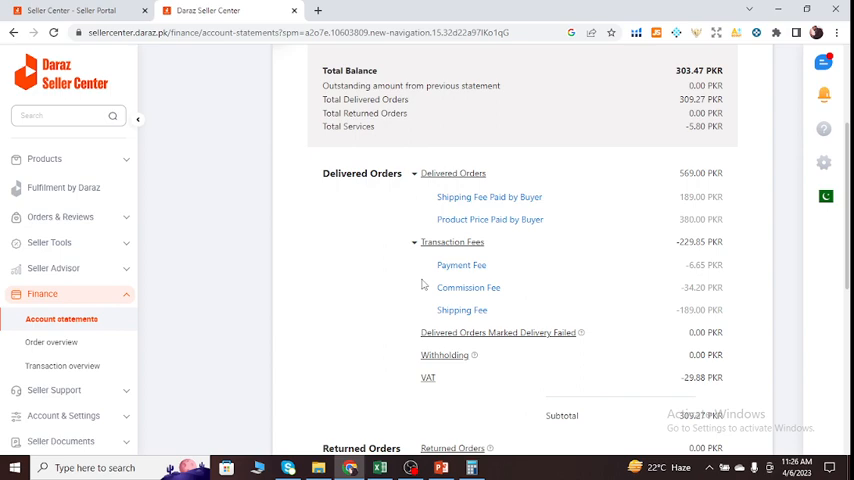
mouse_move(680, 232)
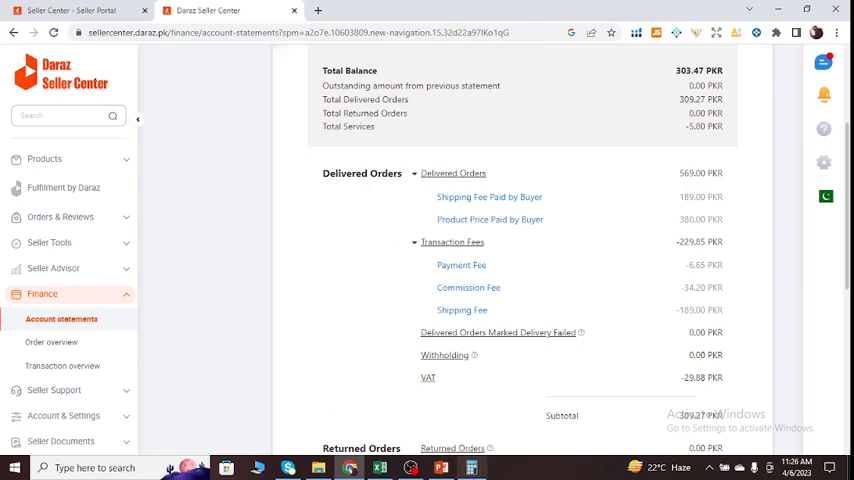
Step: Switch to Excel's Case 1 sheet and select the 34.2 Daraz Commission cell
left_click(378, 467)
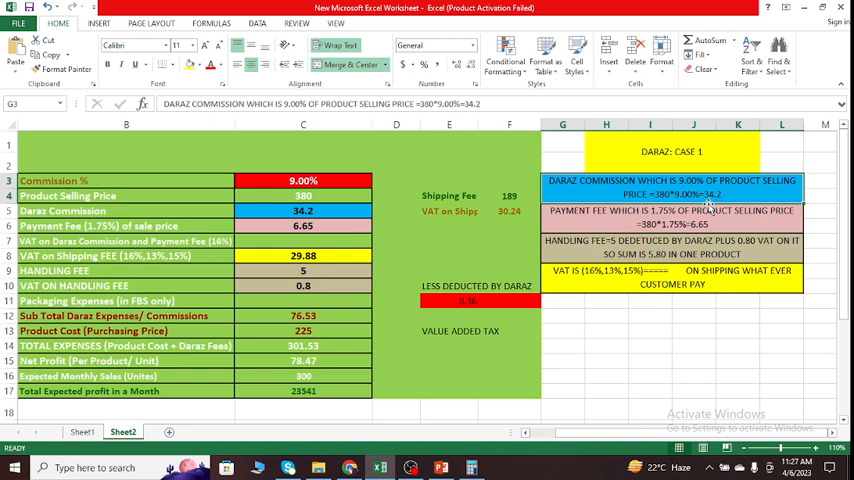
mouse_move(710, 206)
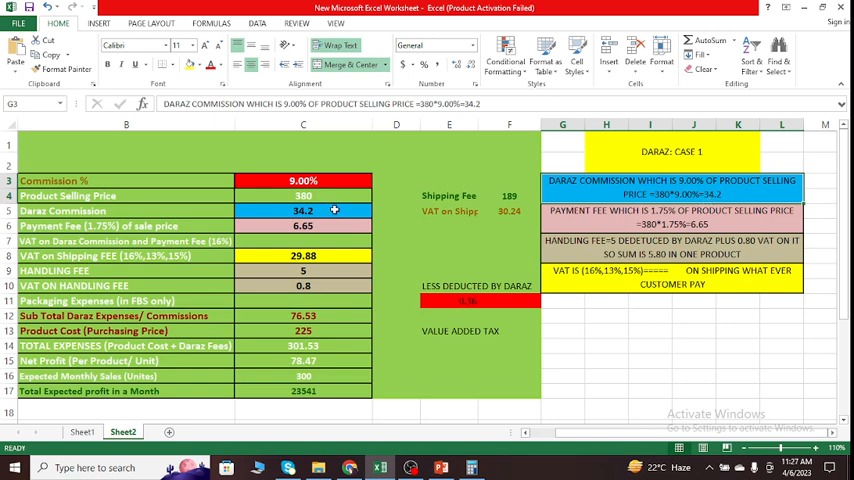
left_click(302, 210)
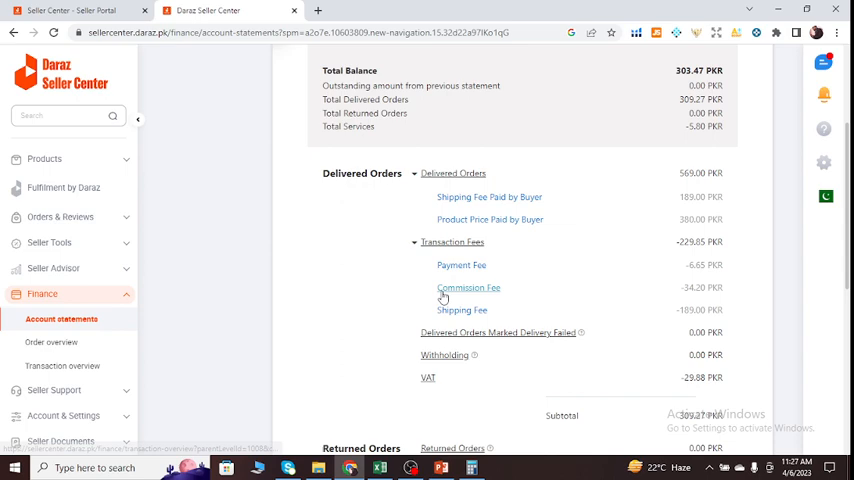
Step: Highlight the 34.20 PKR Commission Fee line on the Delivered Orders statement
double_click(458, 288)
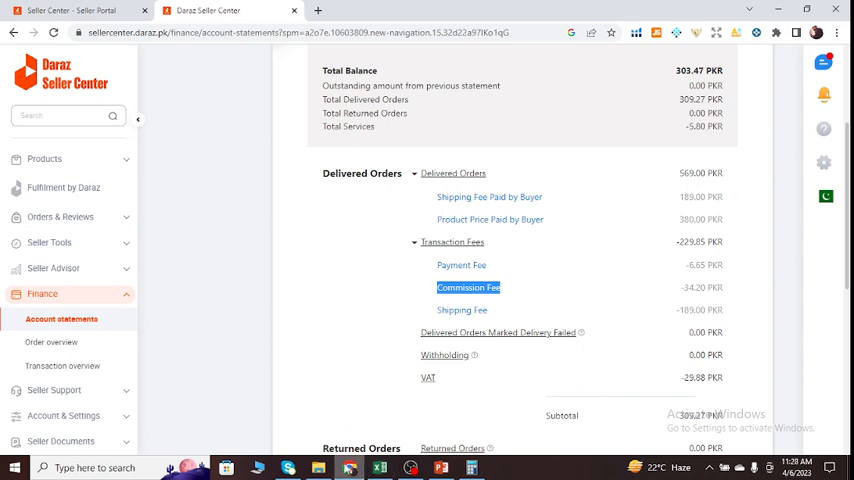
left_click(378, 467)
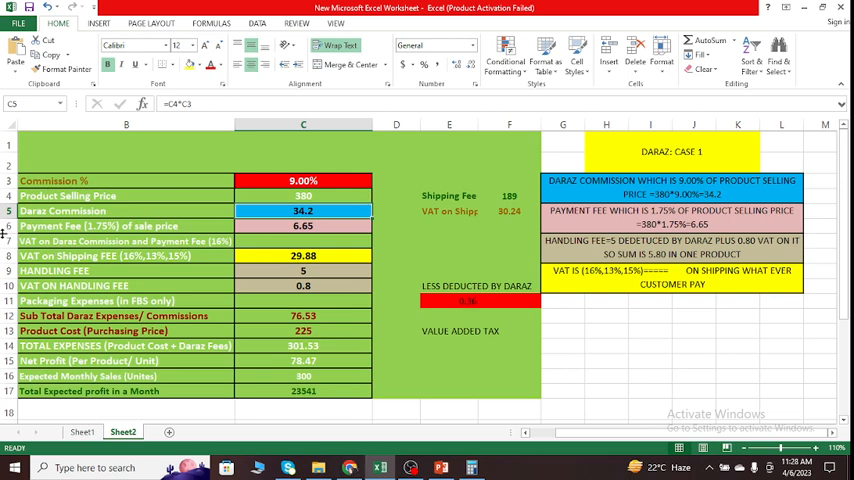
mouse_move(596, 227)
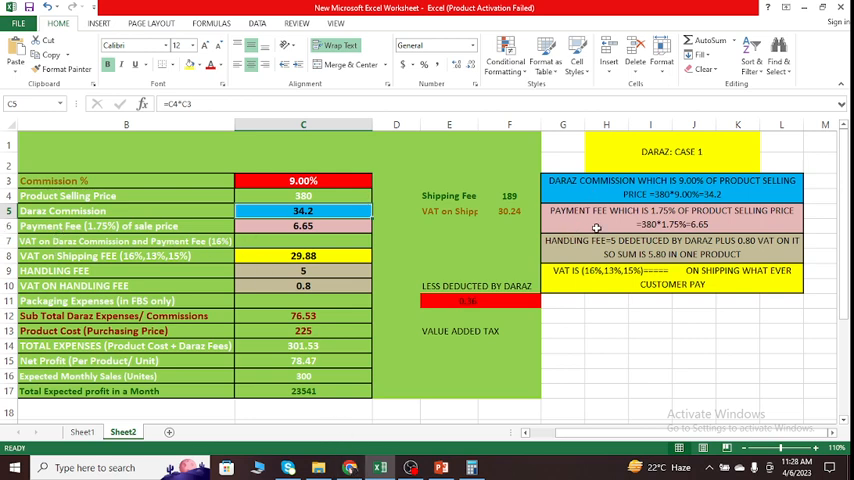
mouse_move(677, 221)
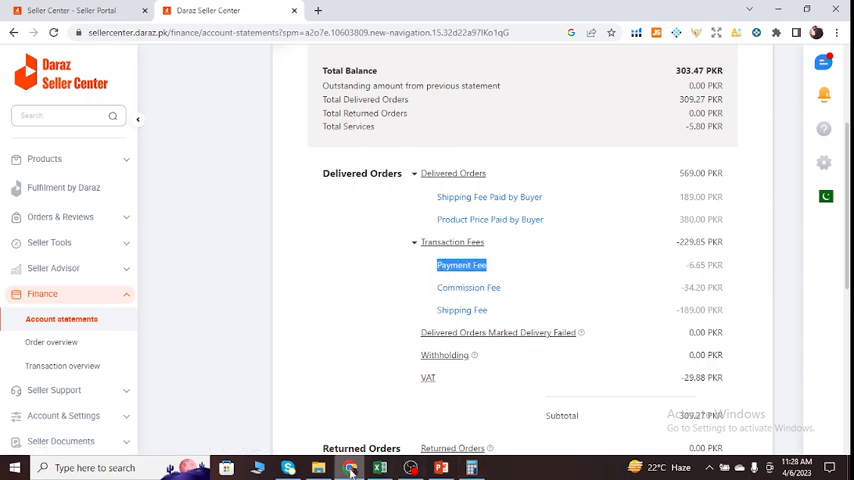
left_click(378, 467)
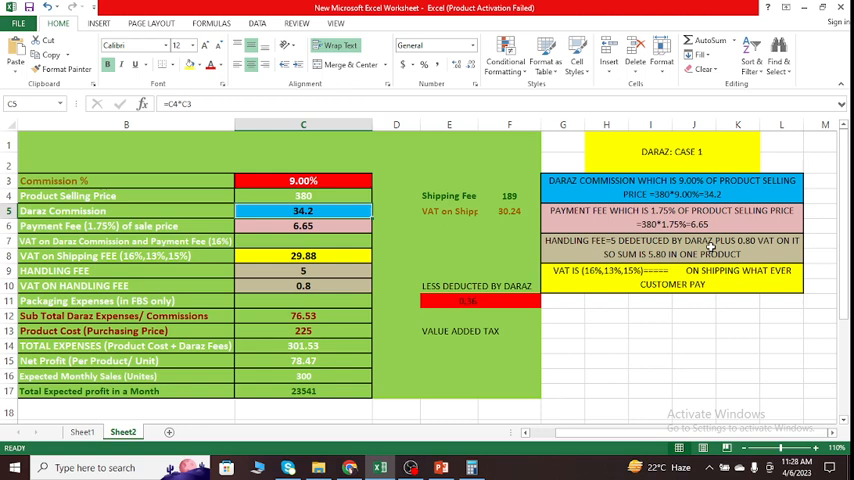
mouse_move(767, 253)
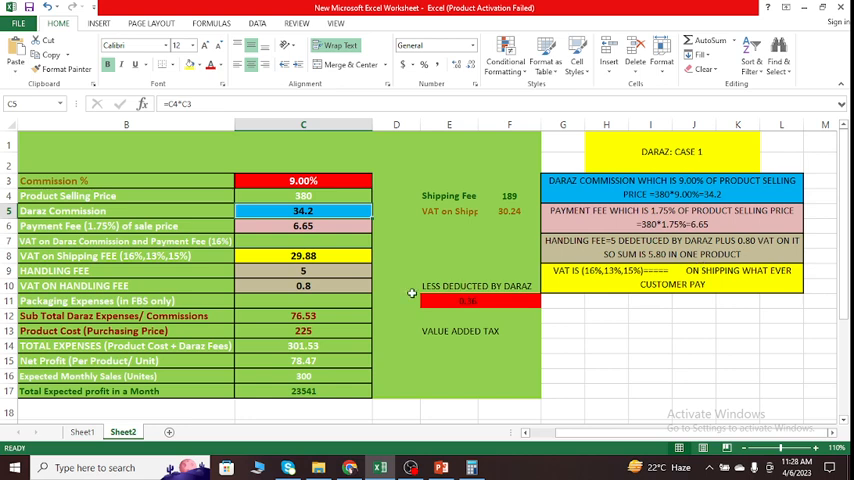
mouse_move(265, 277)
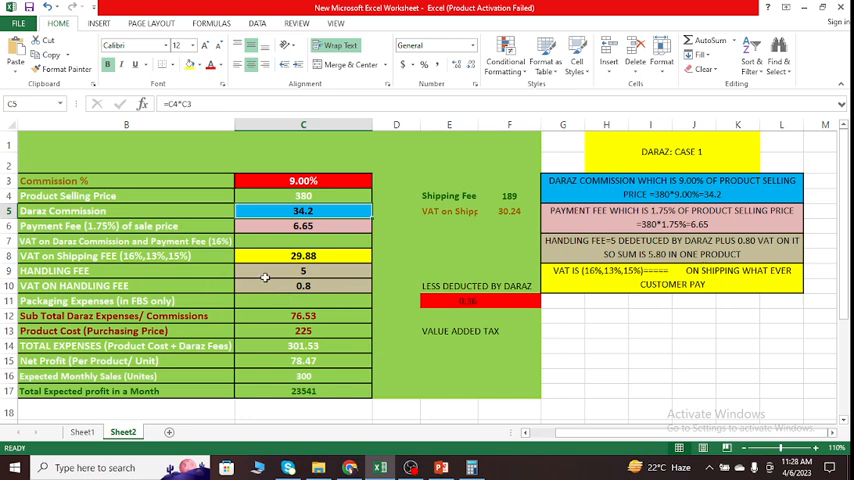
mouse_move(288, 276)
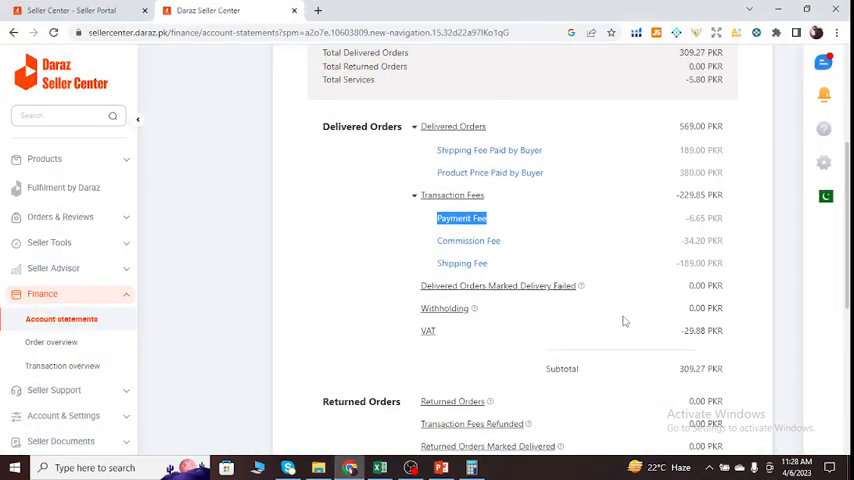
Step: Scroll the statement to Services showing 5.00 logistics and 0.80 VAT charges
scroll("down", 3)
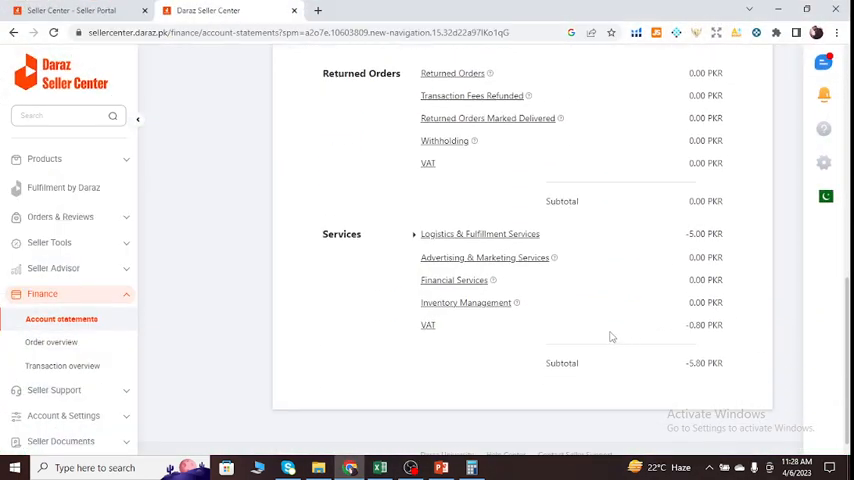
mouse_move(465, 246)
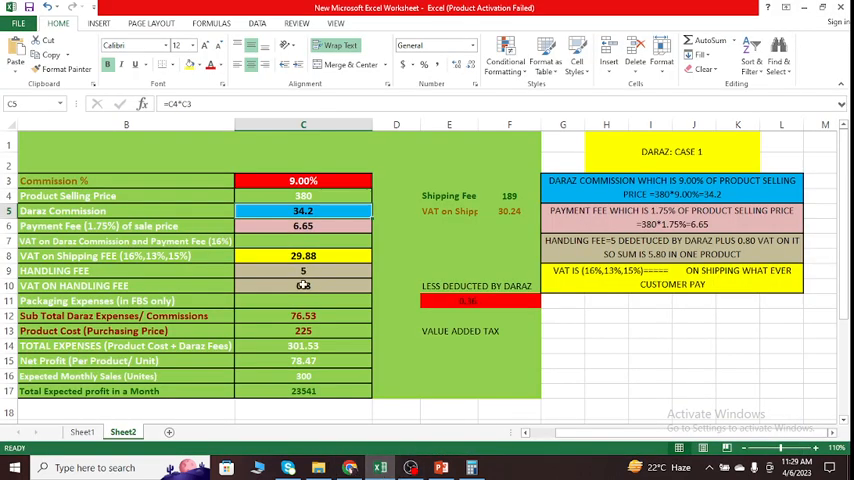
left_click(303, 286)
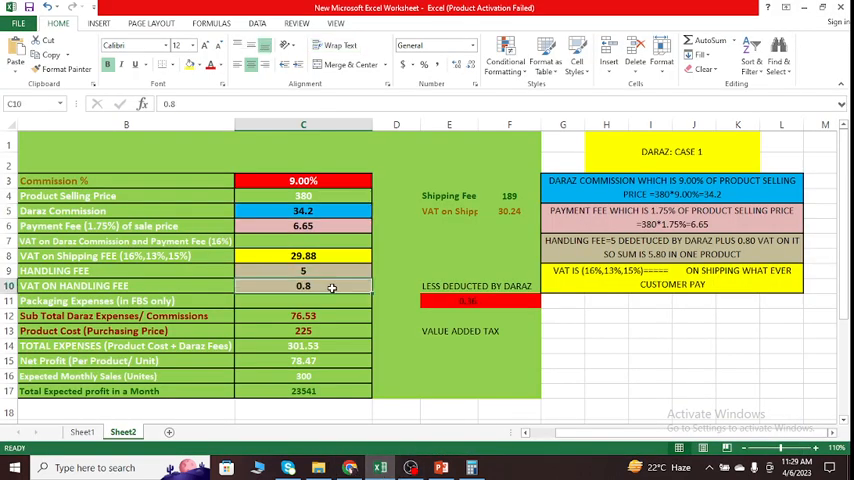
left_click(349, 467)
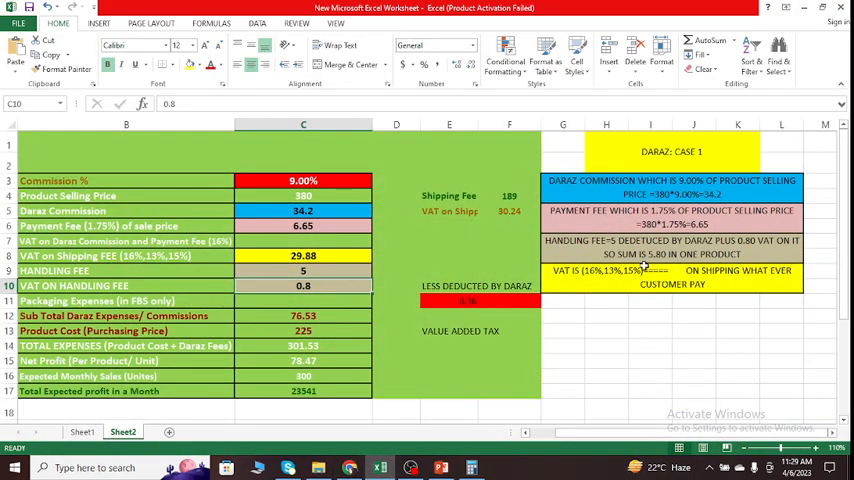
mouse_move(333, 302)
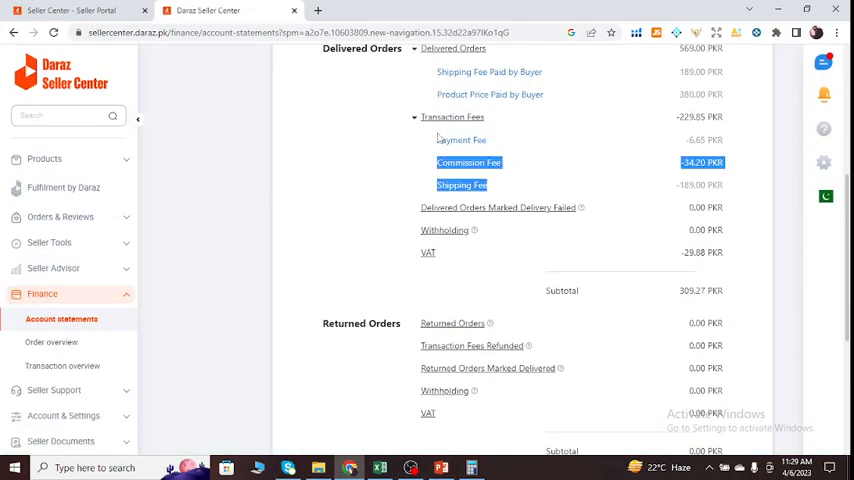
scroll("down", 3)
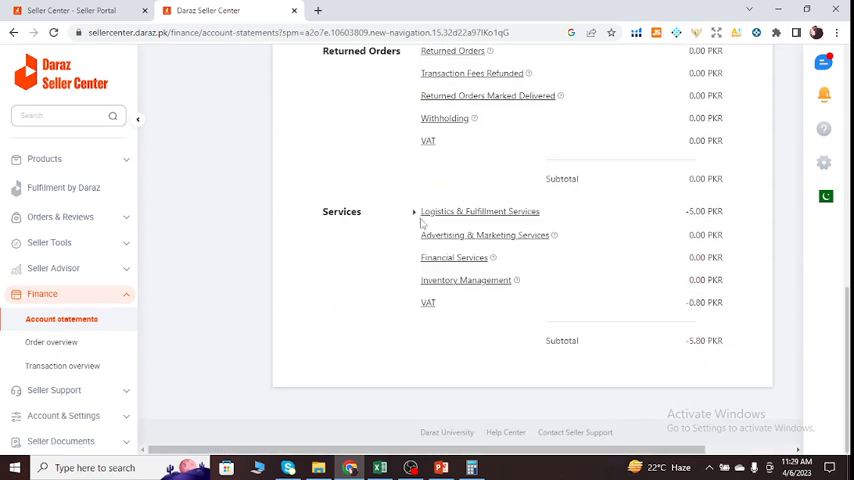
scroll("up", 3)
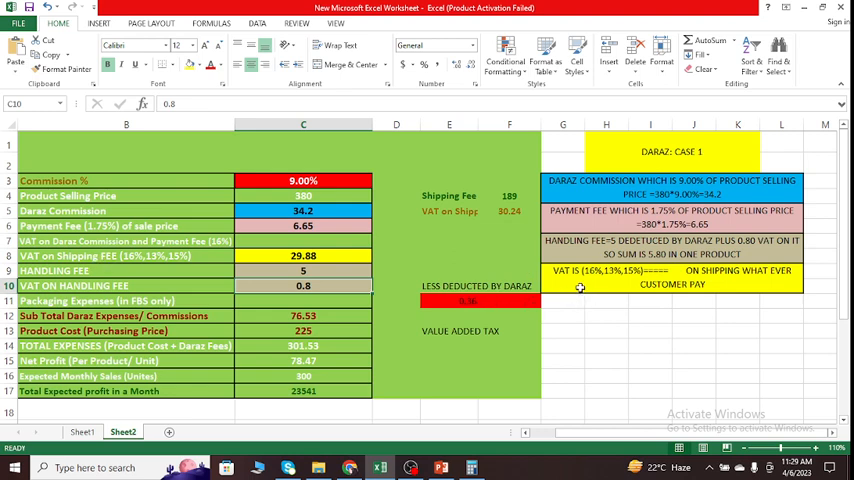
mouse_move(677, 282)
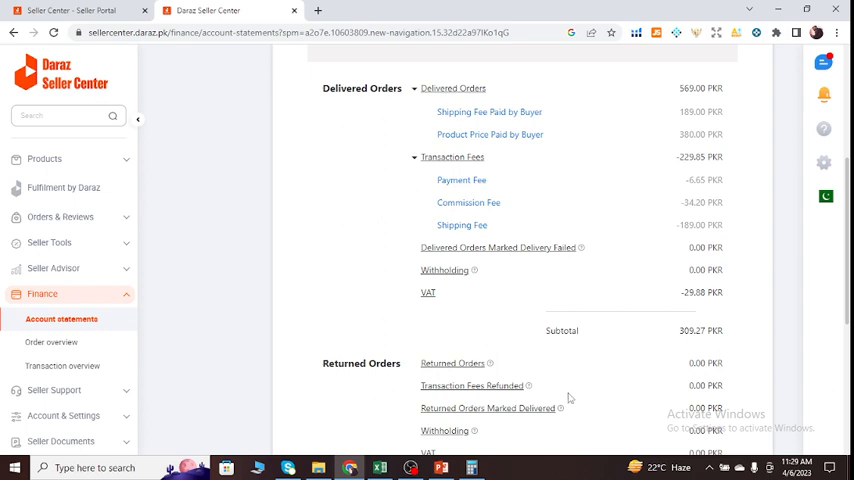
mouse_move(573, 395)
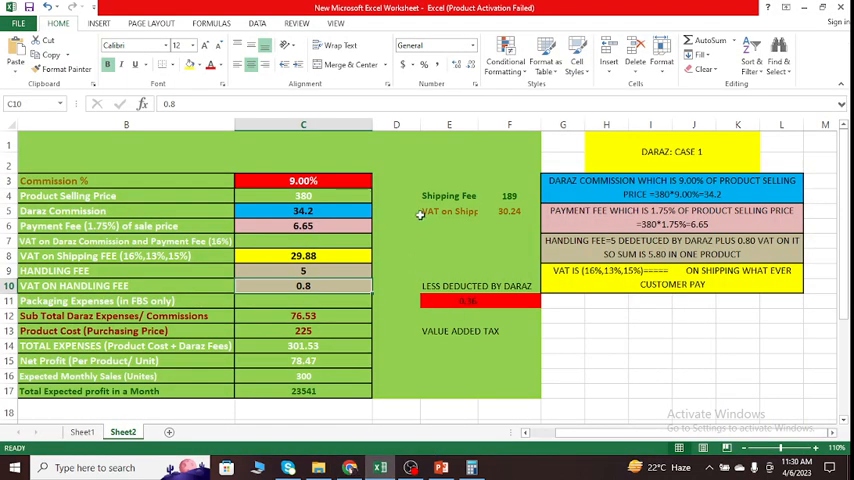
left_click(509, 195)
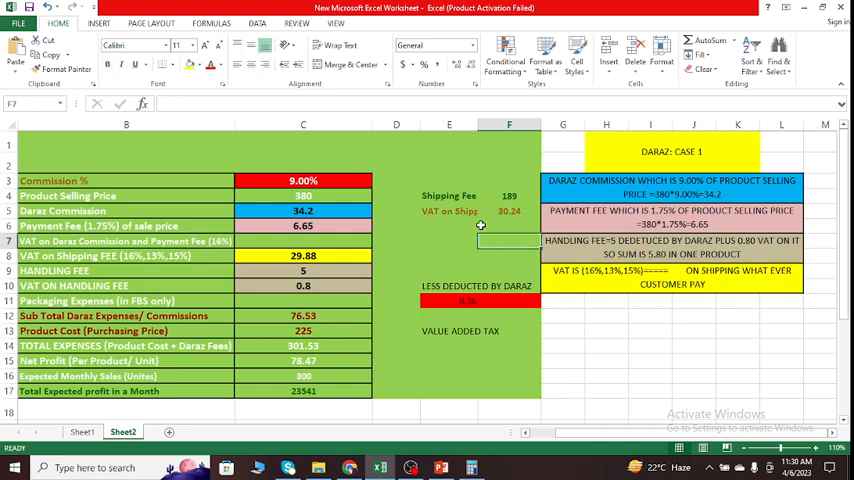
left_click(509, 211)
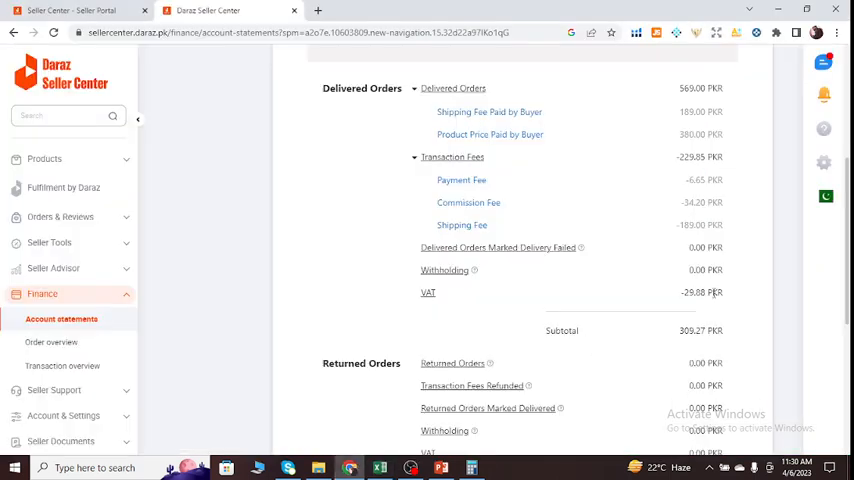
double_click(701, 292)
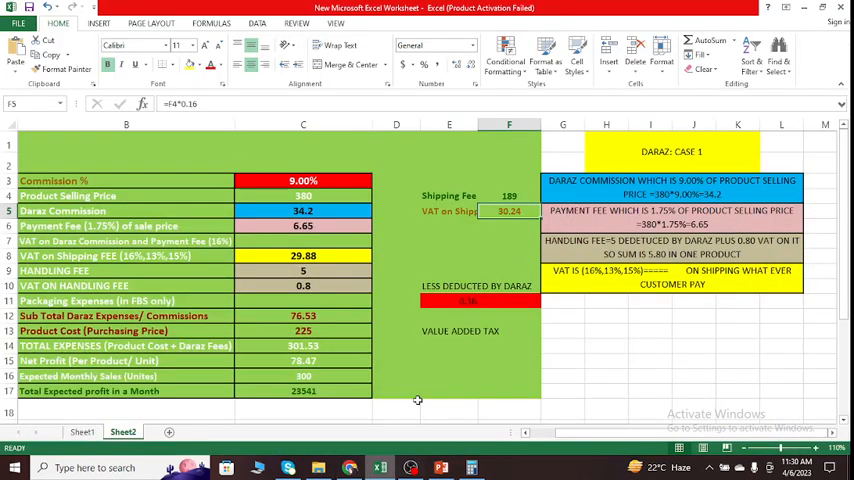
left_click(509, 241)
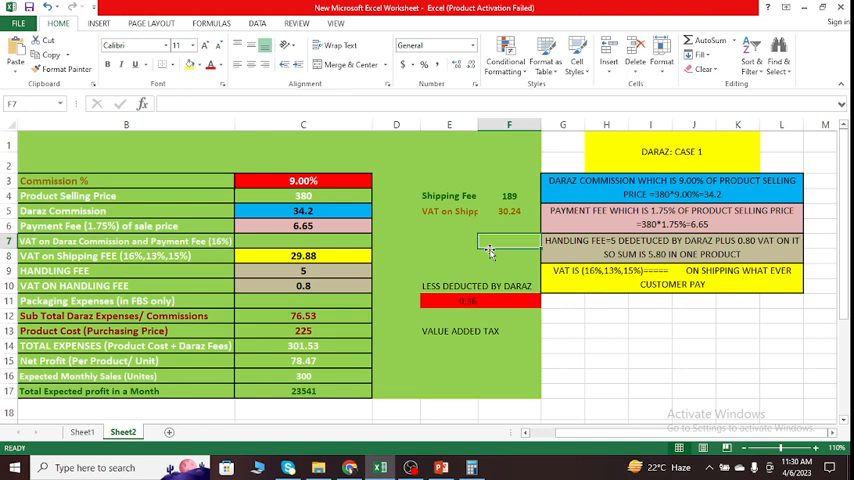
Step: Inspect the sheet's 29.88 VAT, expenses subtotal, 225 cost, 380 price, net and monthly profit
left_click(303, 255)
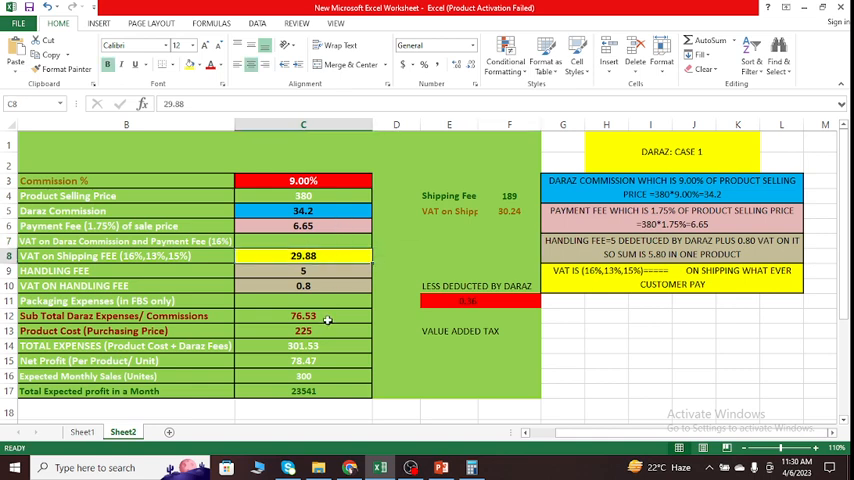
left_click(303, 315)
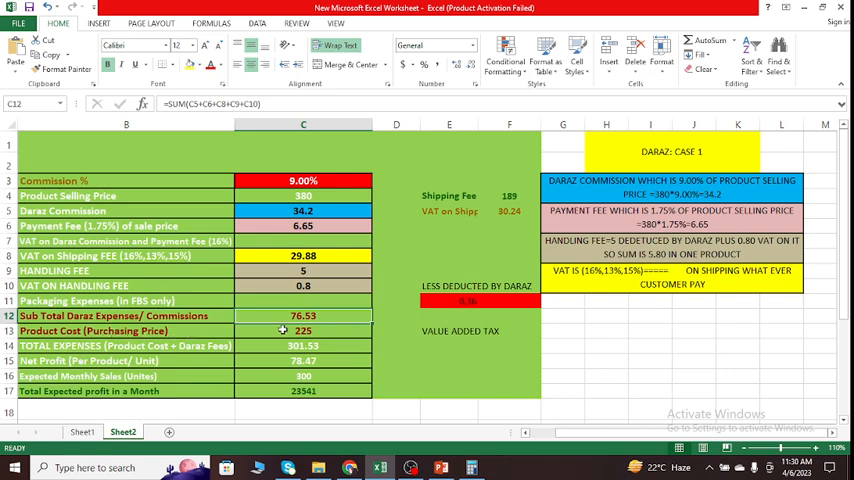
left_click(303, 330)
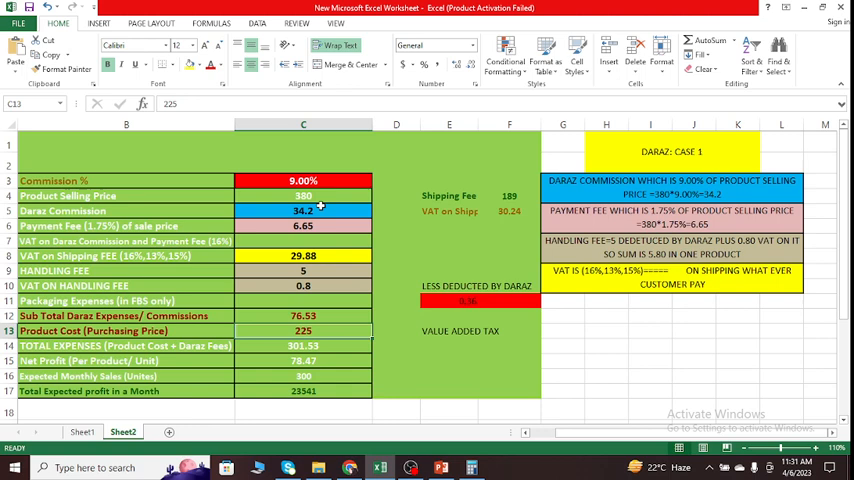
left_click(303, 195)
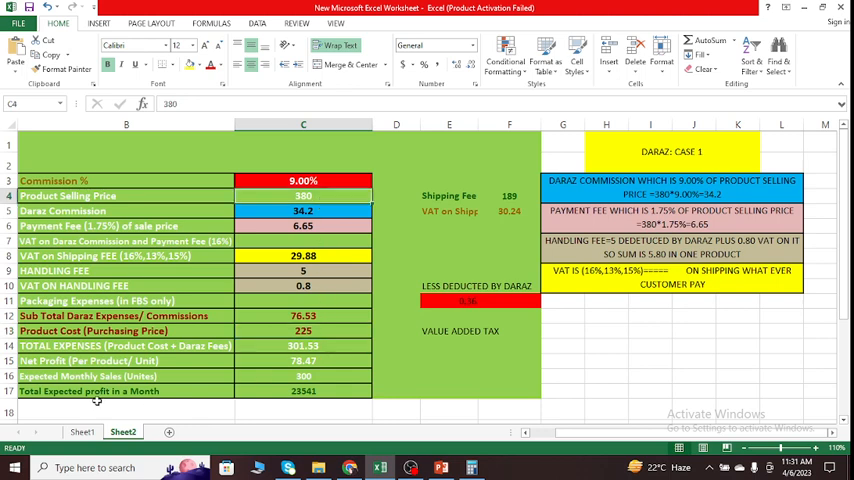
left_click(303, 361)
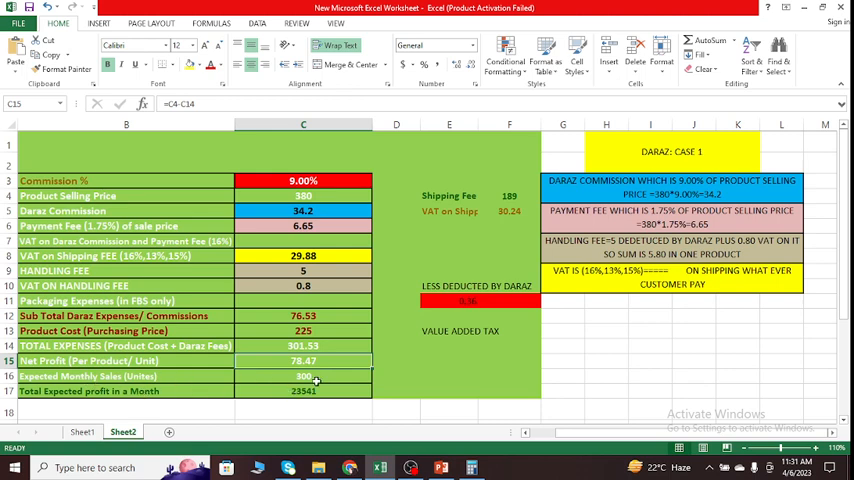
left_click(303, 391)
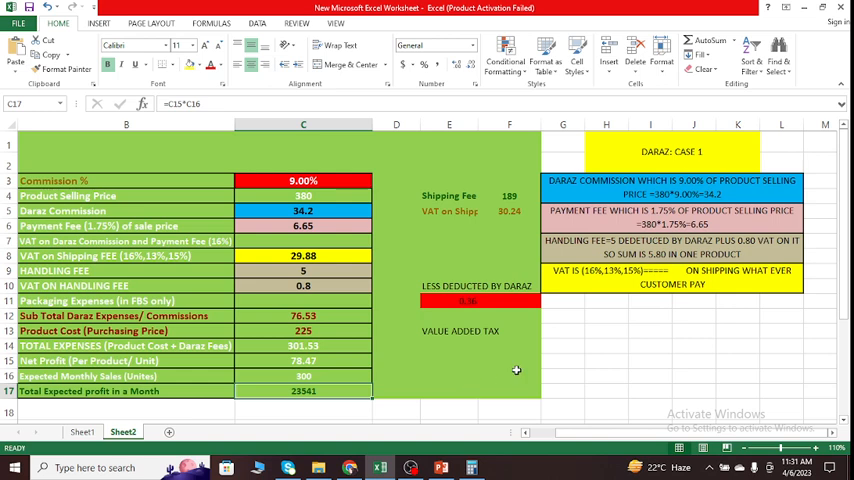
mouse_move(462, 348)
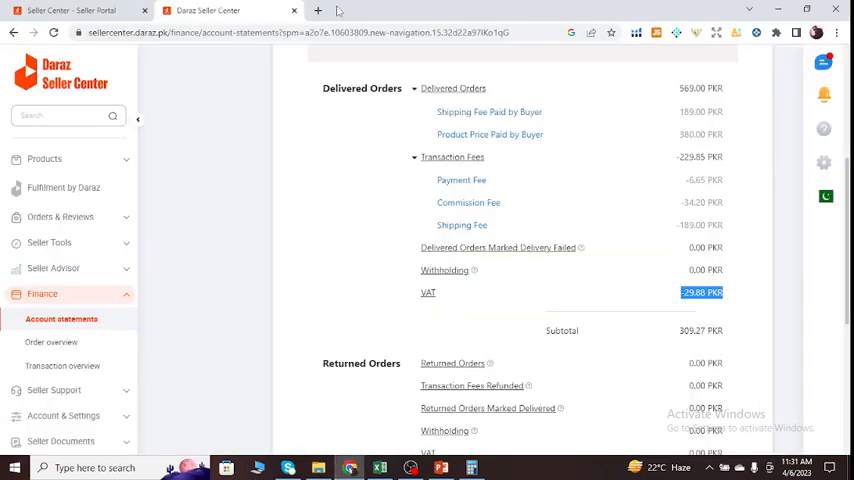
Step: Search Daraz.pk for 'kids toy', browse the 147083 results, and open a blank tab
left_click(318, 10)
type("daraz.pk/?spm=a2a0e.pdp.header.dhome.3d2DJDJPDJ#hp-official-stores")
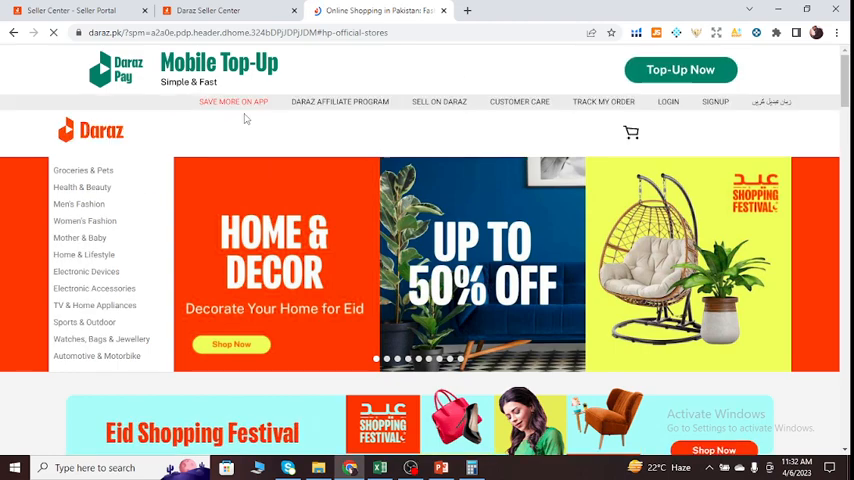
scroll("down", 3)
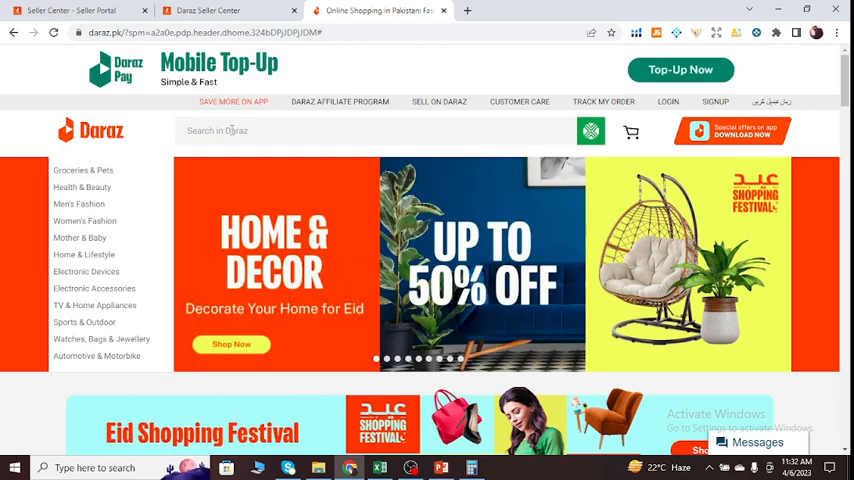
type("kids toy")
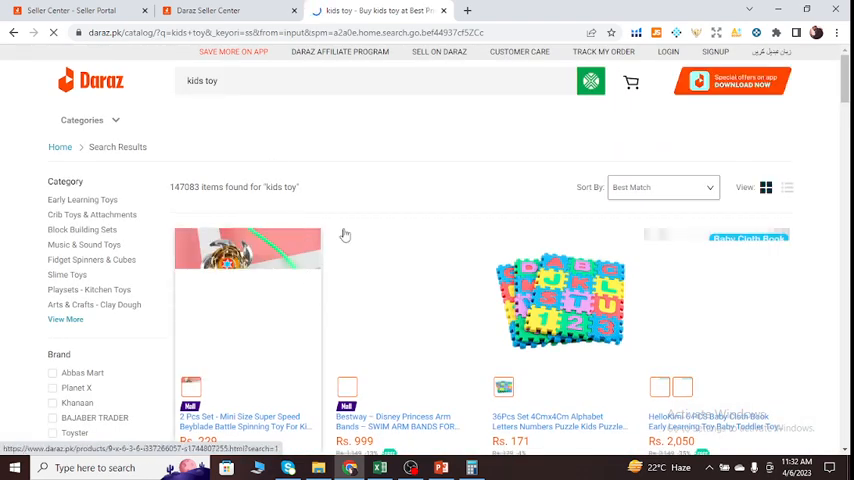
scroll("down", 3)
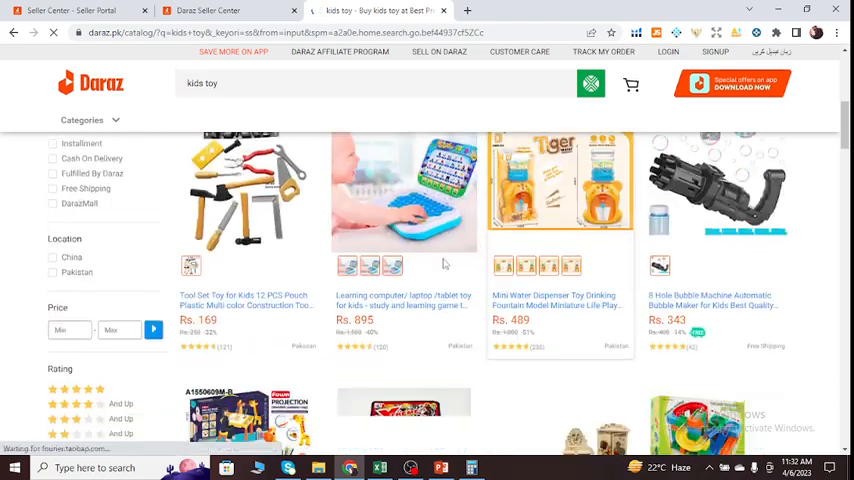
scroll("down", 3)
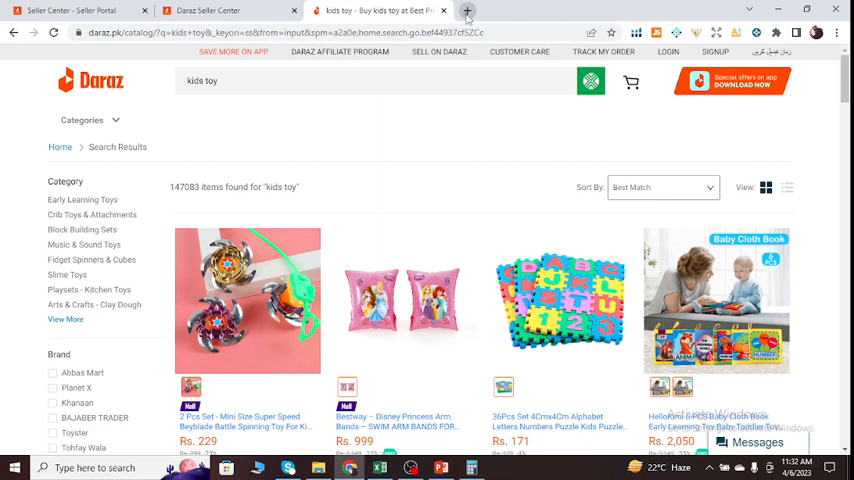
left_click(467, 11)
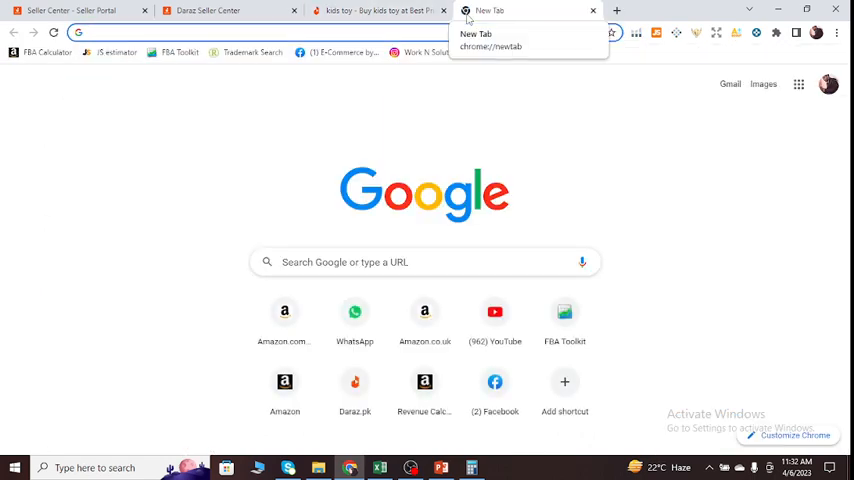
Step: Search 'google trend', open Google Trends, and explore the featured trending term
type("google trend")
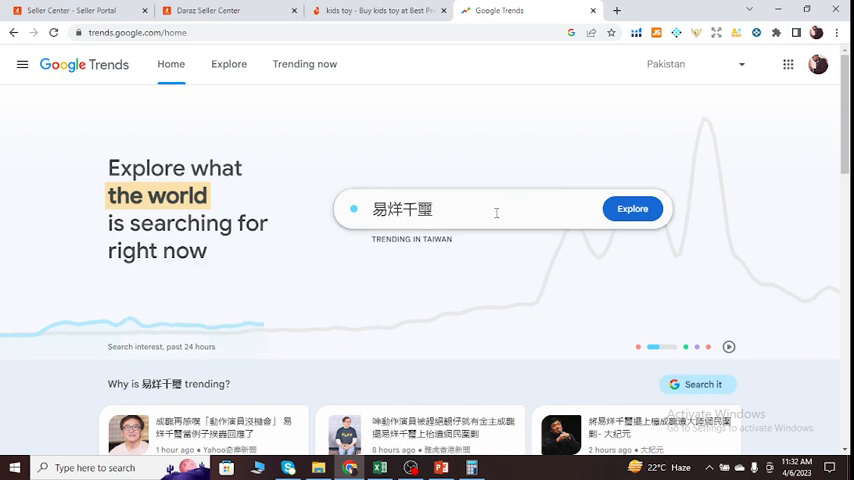
left_click(632, 209)
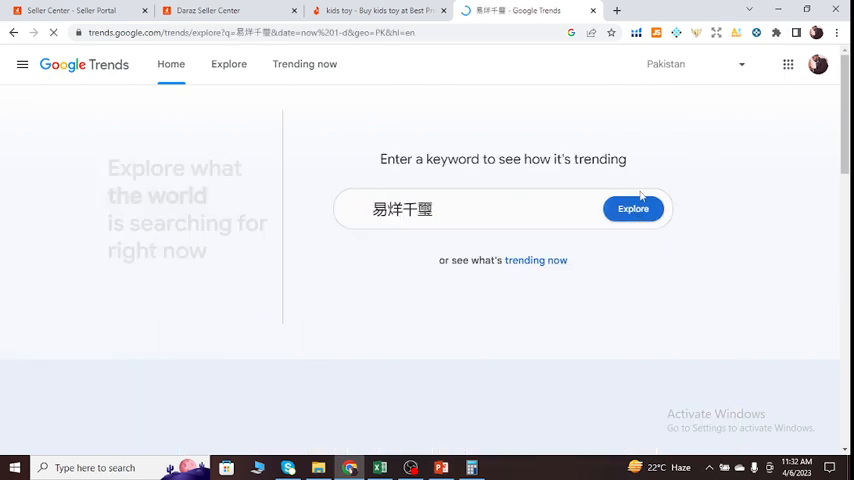
left_click(632, 208)
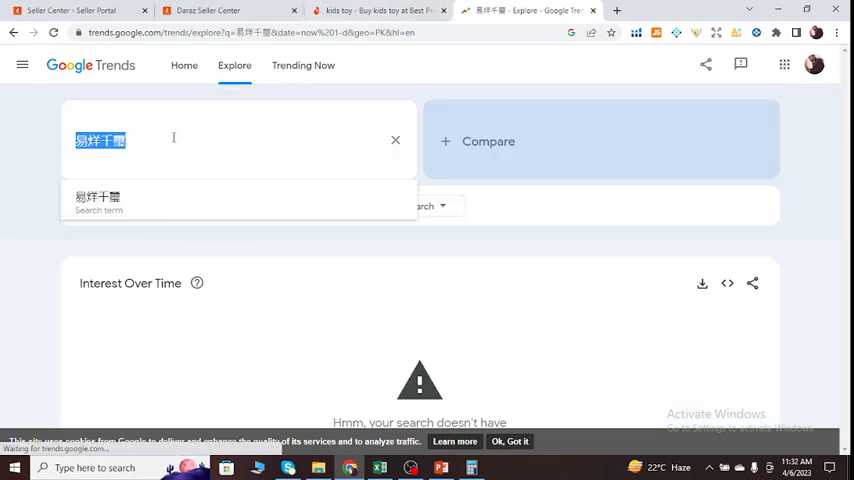
Step: Replace the search term with 'kids toy' and view Pakistan's past-day interest chart
left_click(395, 140)
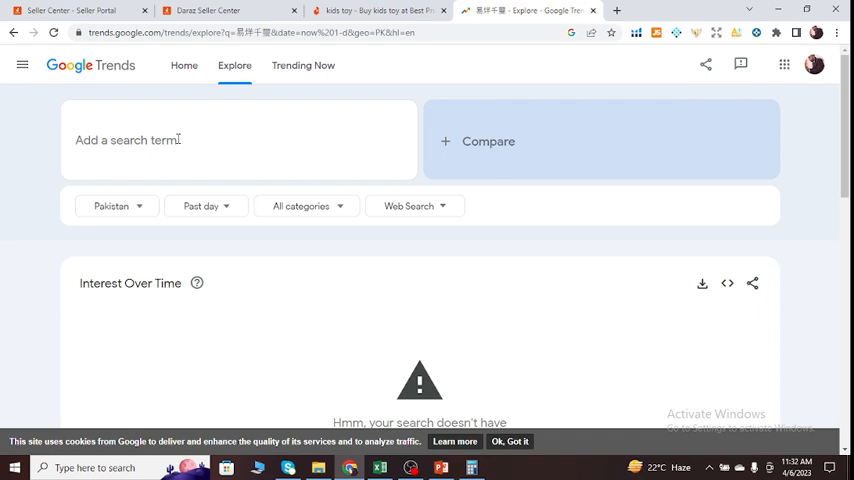
type("kids")
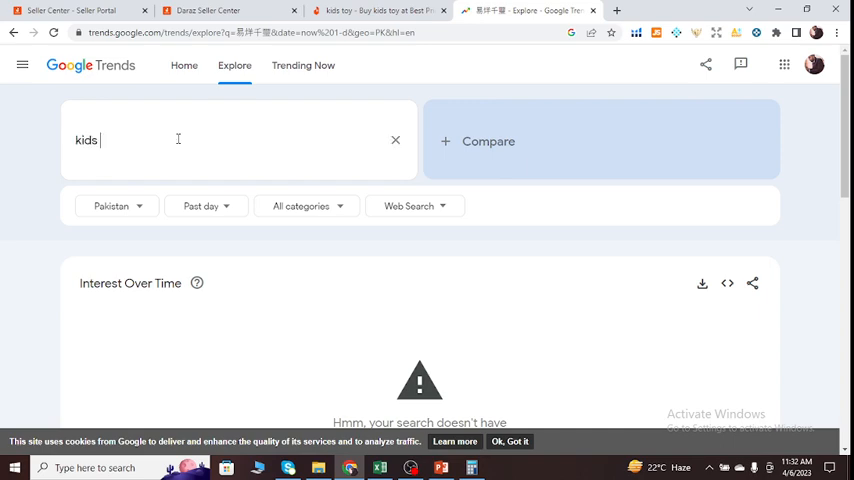
type("toy")
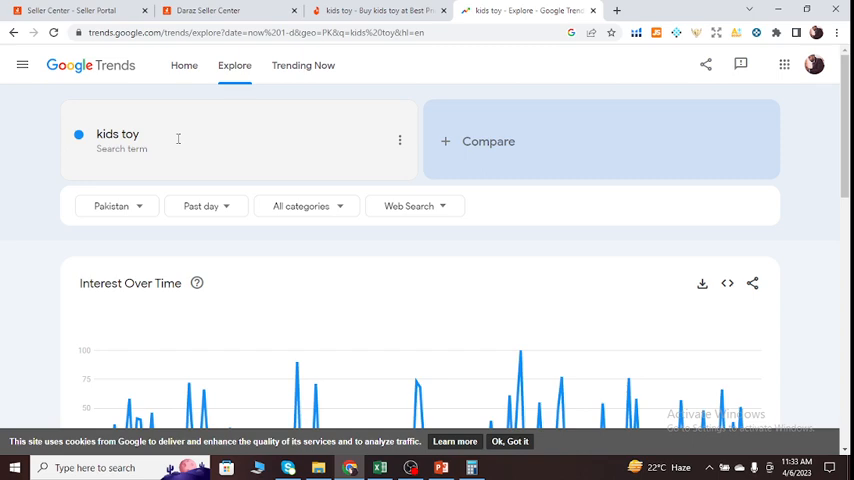
scroll("down", 3)
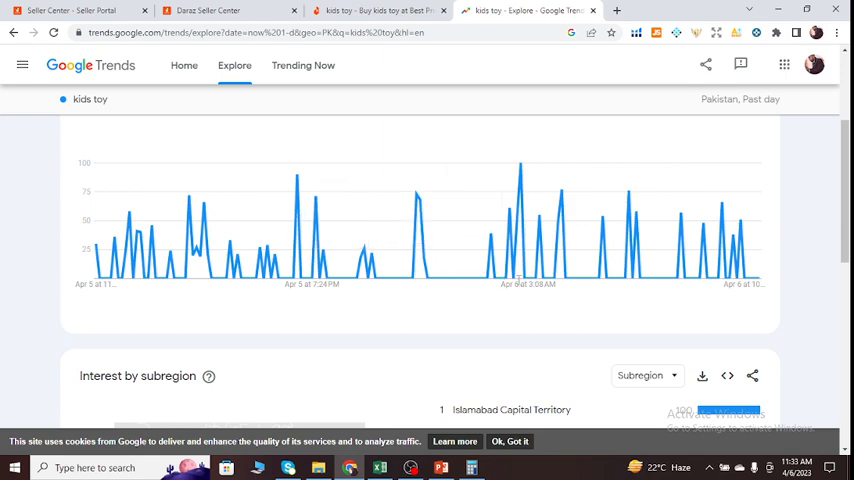
mouse_move(393, 277)
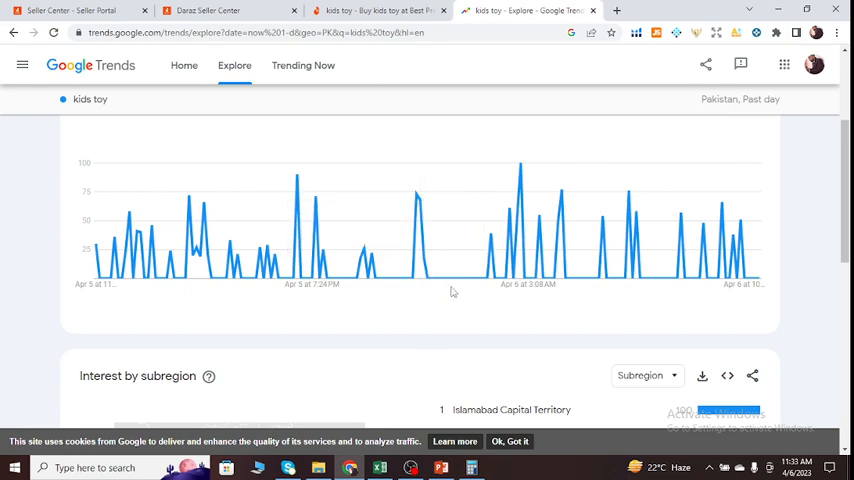
mouse_move(452, 255)
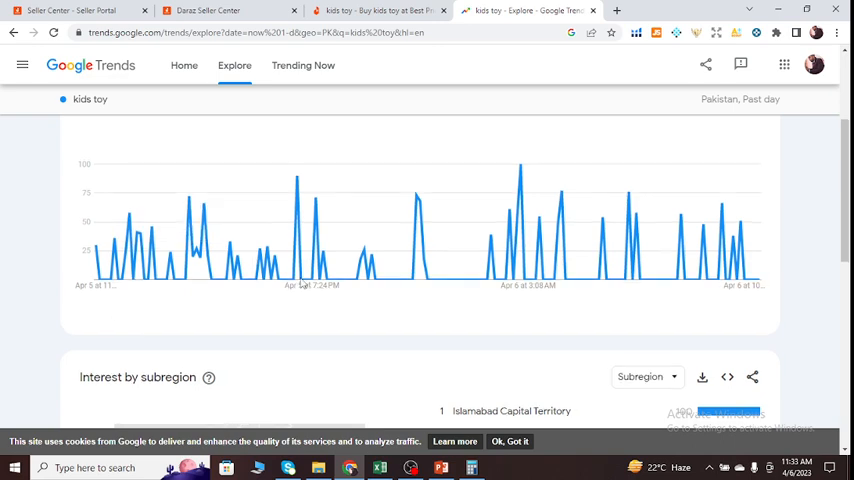
left_click(740, 99)
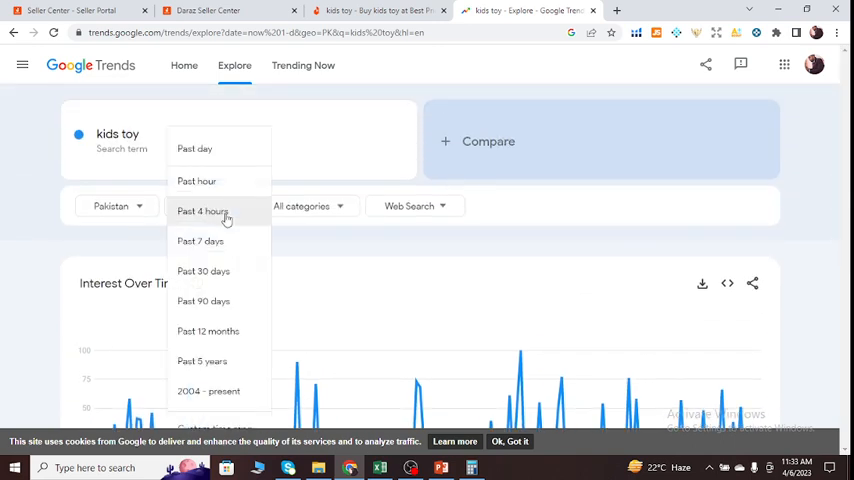
mouse_move(208, 331)
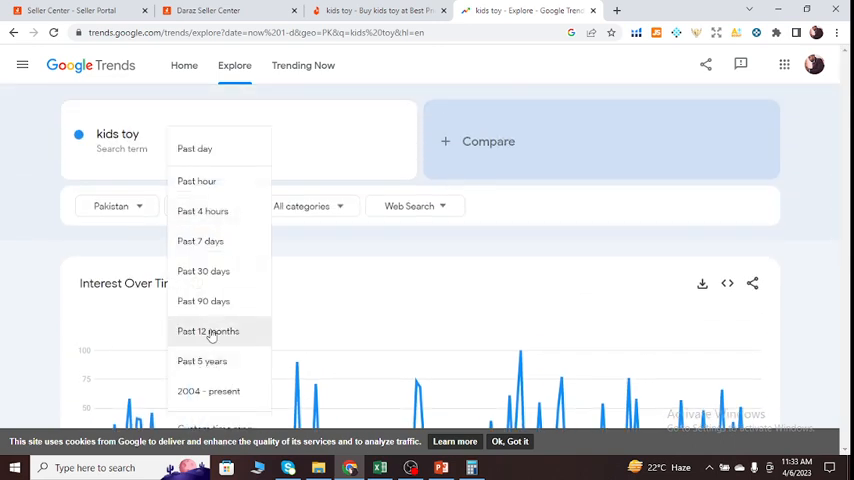
Step: Set the time range to Past 12 months and scan the chart's March 2023 peak
left_click(208, 331)
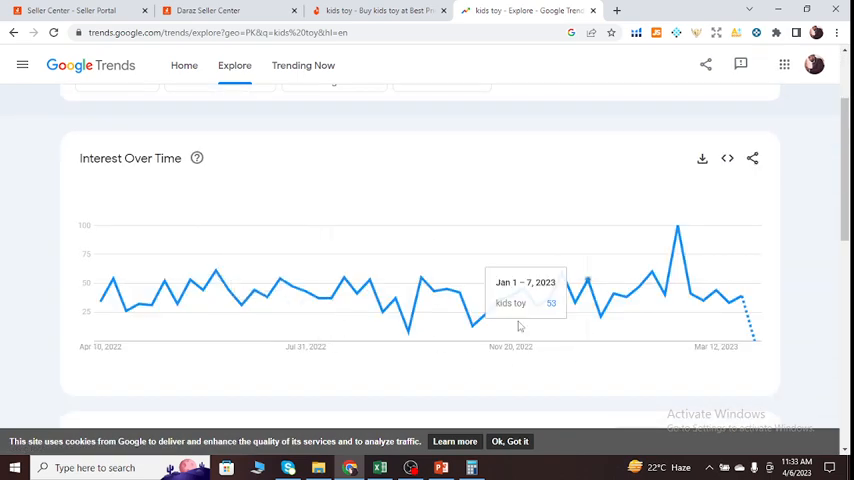
scroll("up", 3)
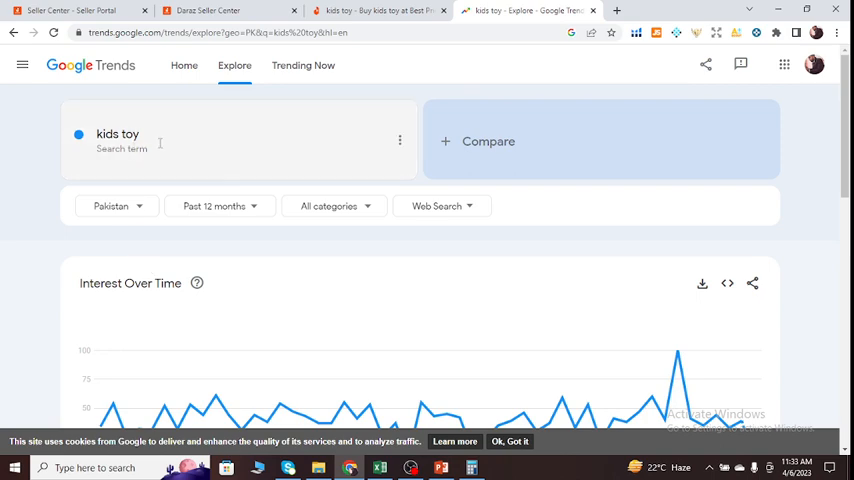
scroll("down", 3)
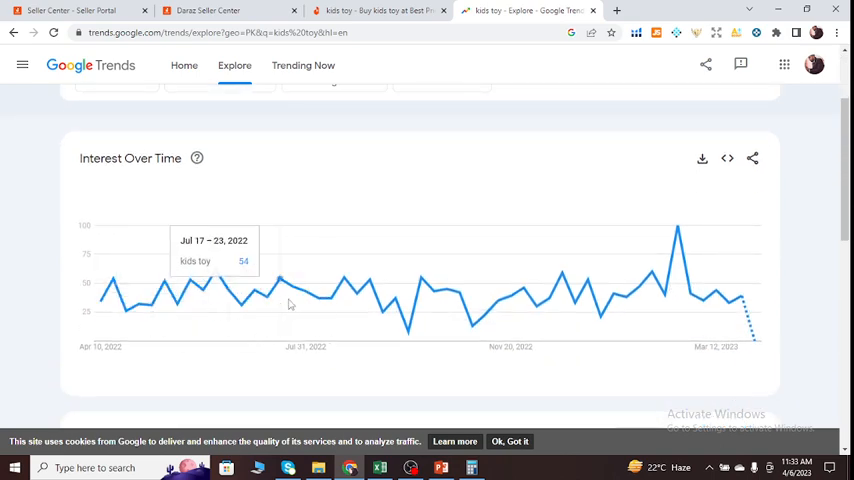
mouse_move(620, 303)
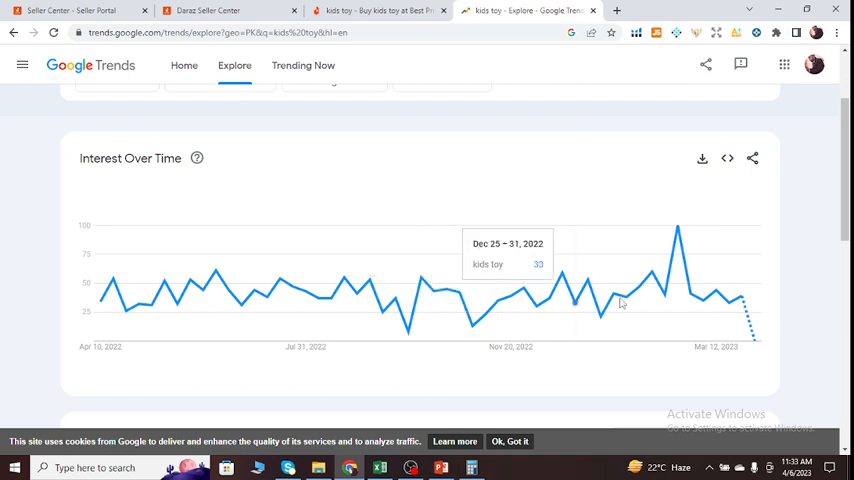
mouse_move(678, 232)
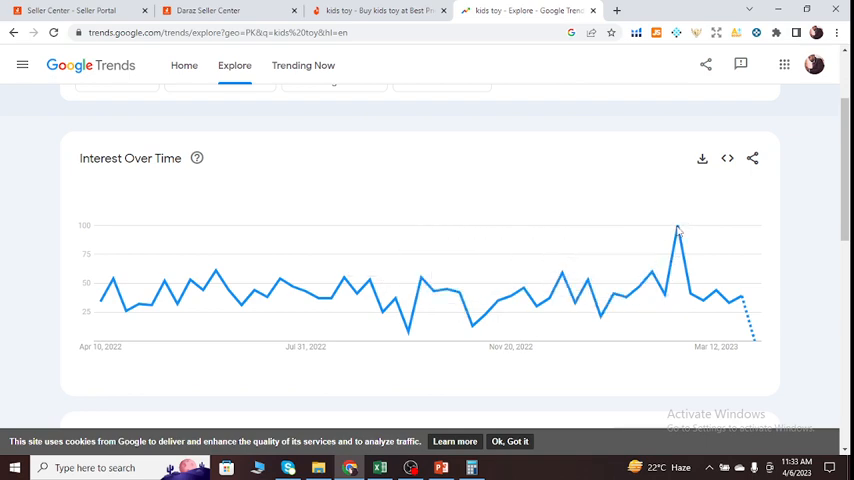